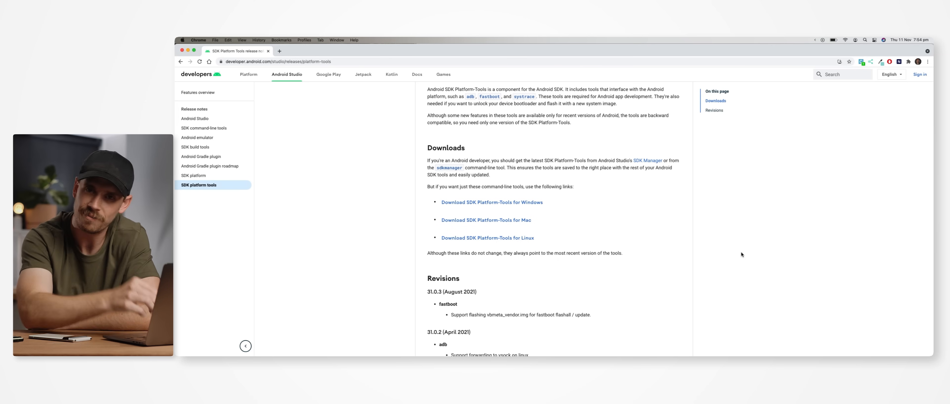
mouse_move(486, 220)
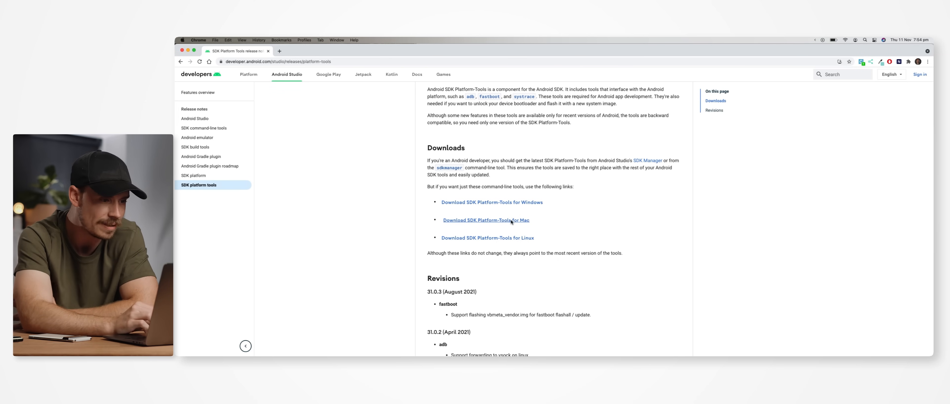
Download the SDK Platform-Tools for Mac zip, accepting the license, and open it from the download bar
click(485, 220)
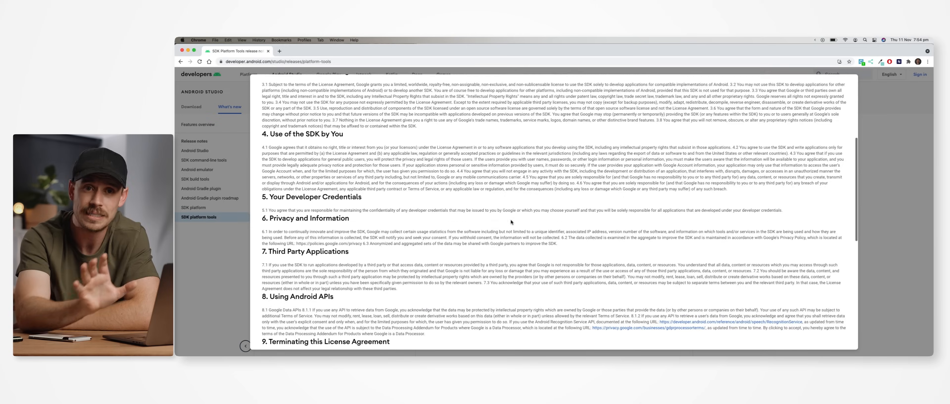
scroll(down, 3)
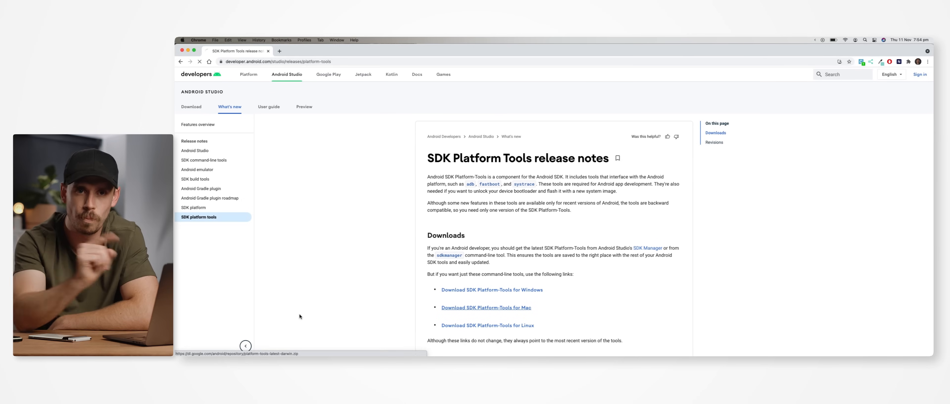
click(486, 308)
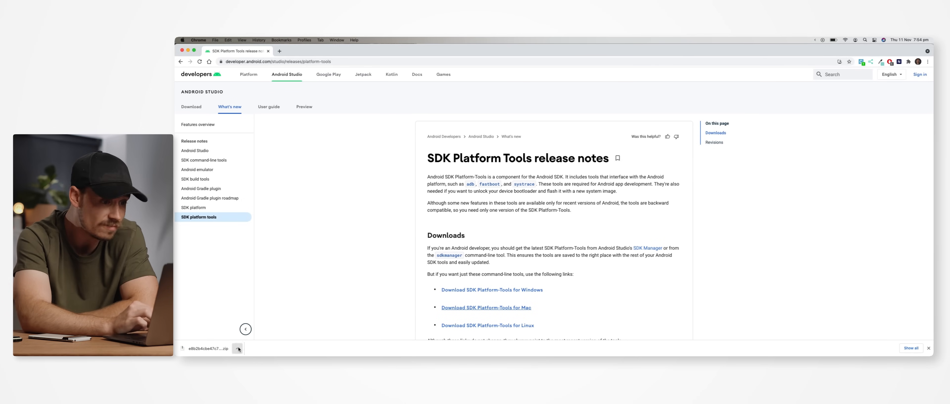
click(238, 349)
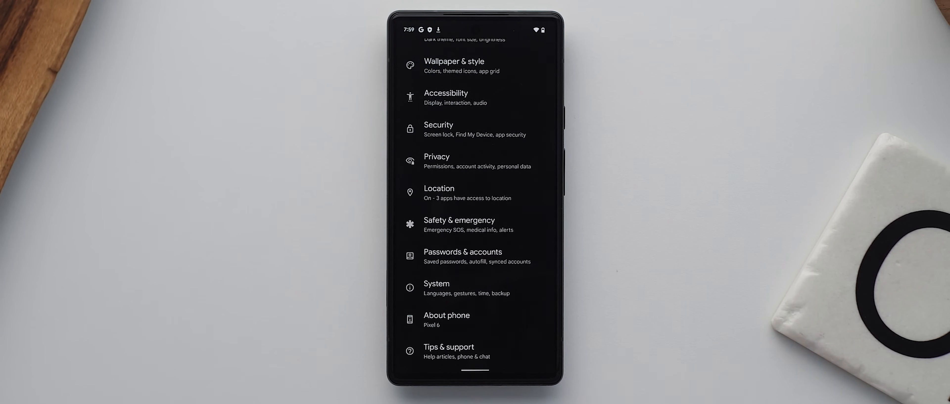
Unlock developer mode by tapping Build number in About phone
click(446, 320)
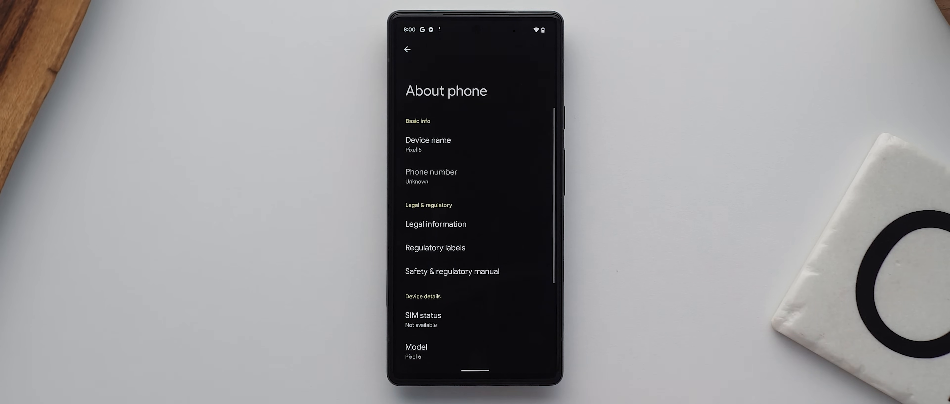
scroll(down, 3)
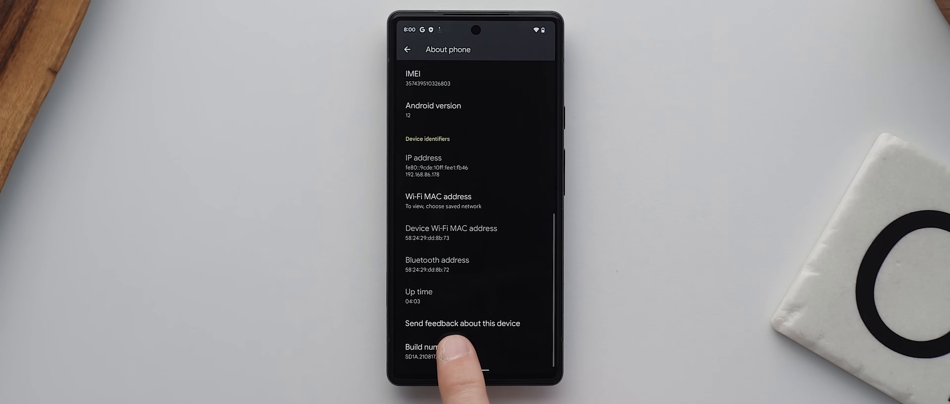
click(424, 351)
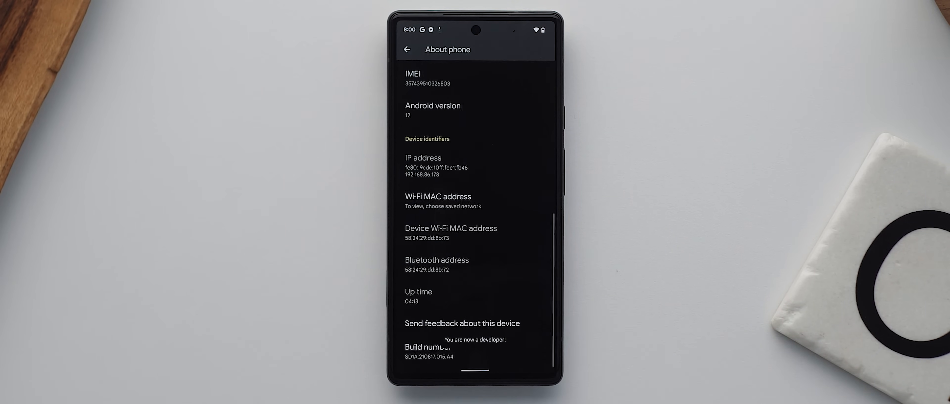
click(406, 49)
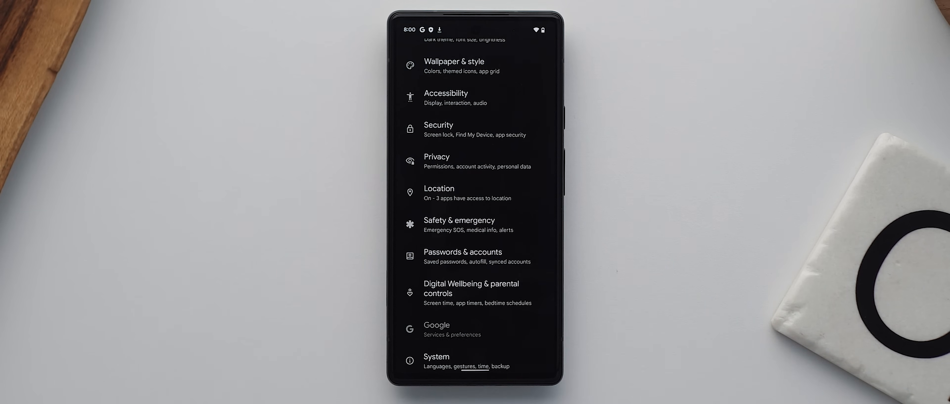
scroll(up, 3)
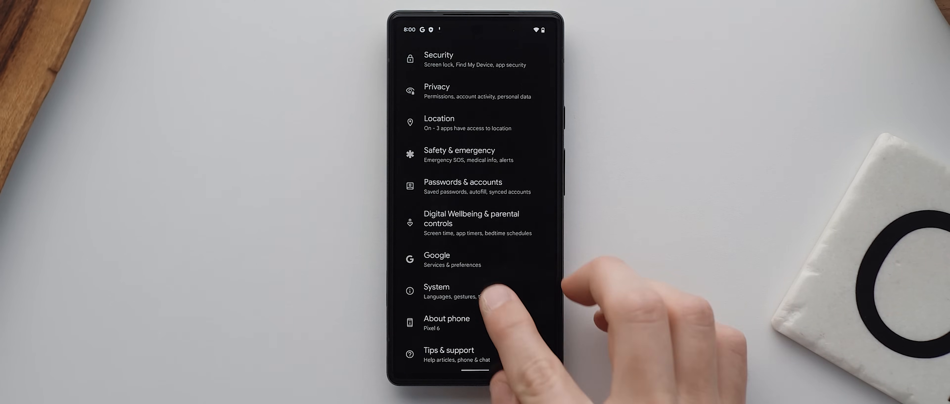
In System > Developer options, enable OEM unlocking and USB debugging
click(435, 291)
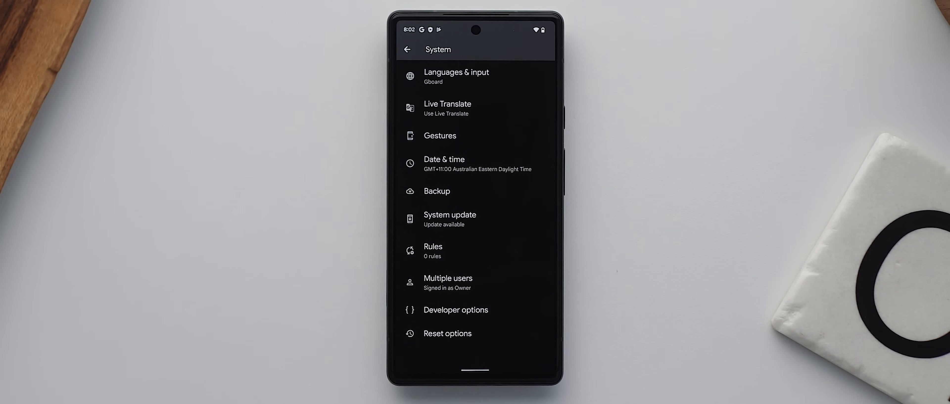
click(456, 310)
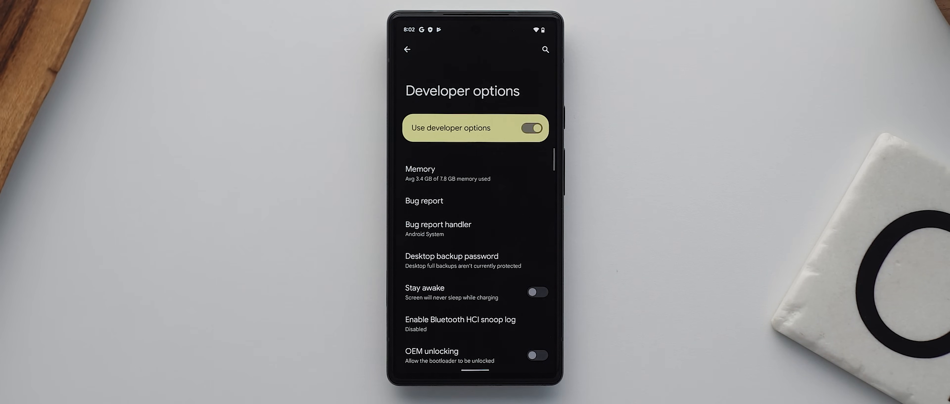
scroll(down, 3)
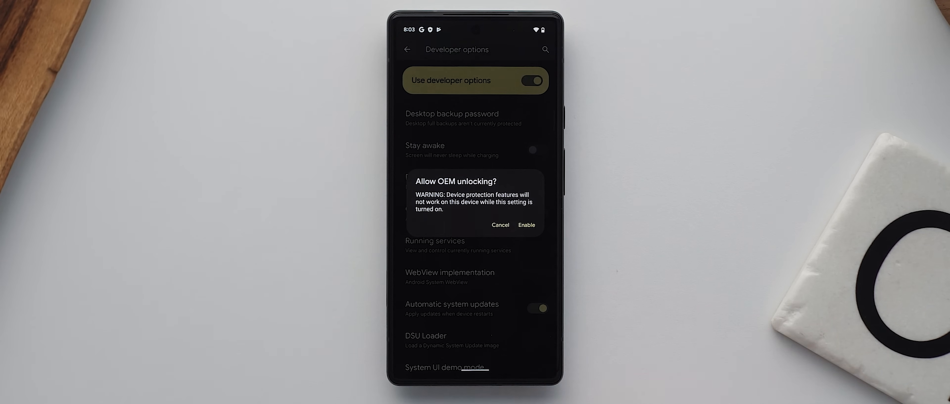
click(500, 225)
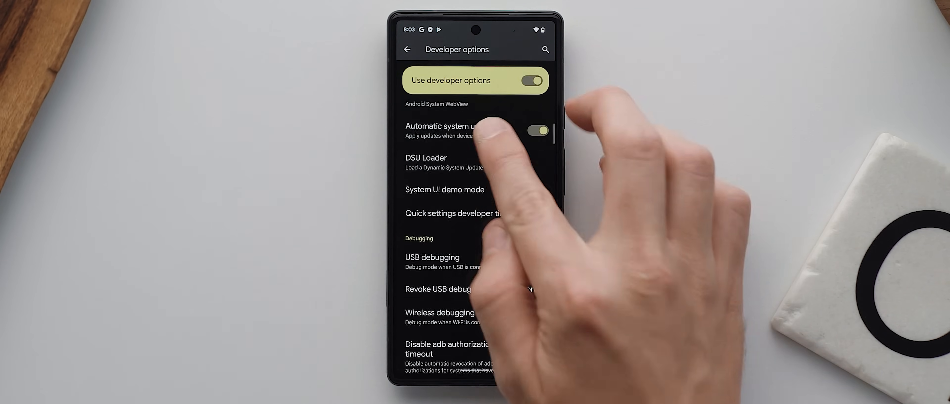
click(432, 257)
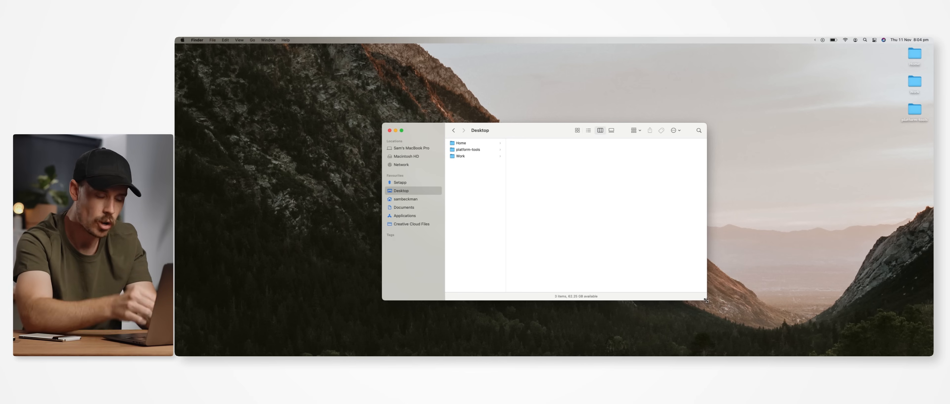
Launch Terminal, cd into Desktop/platform-tools and run './adb devices'
text(terminal)
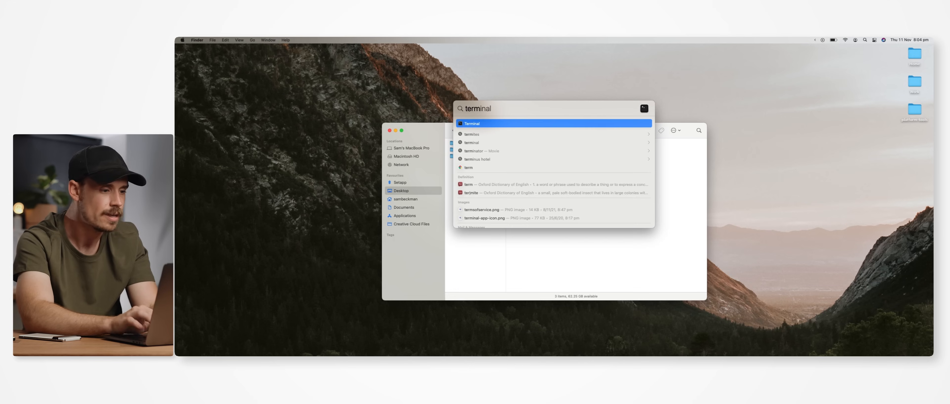
click(472, 124)
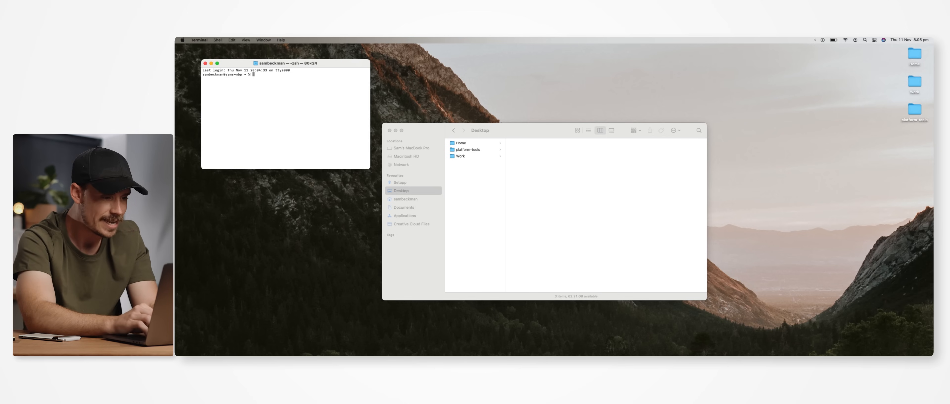
text(cd Desktop)
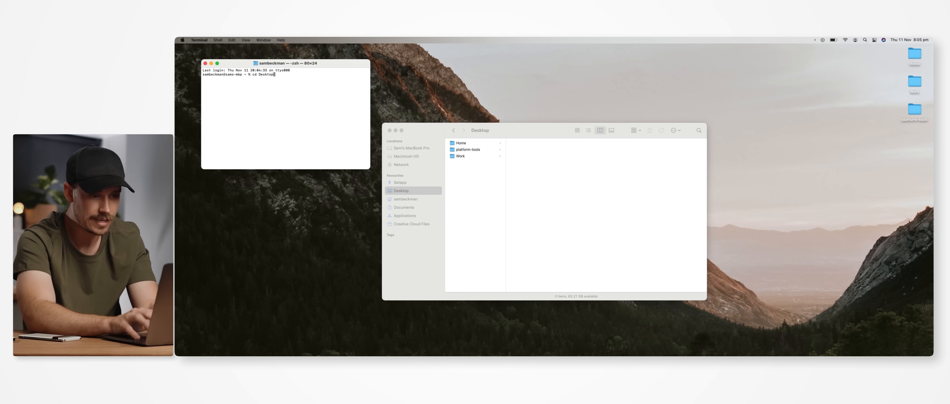
key(Return)
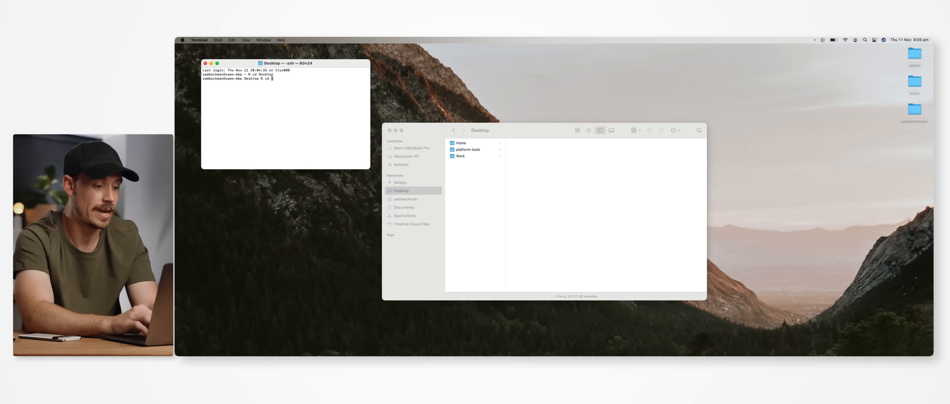
text(platform-t)
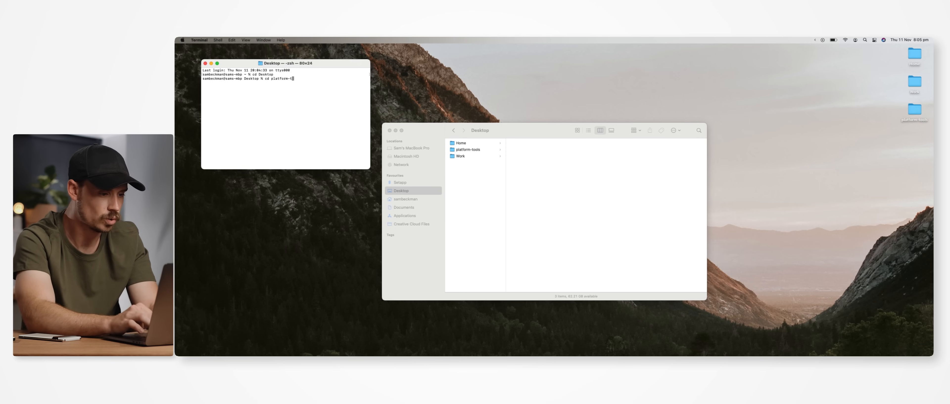
key(Return)
text(./adb devices)
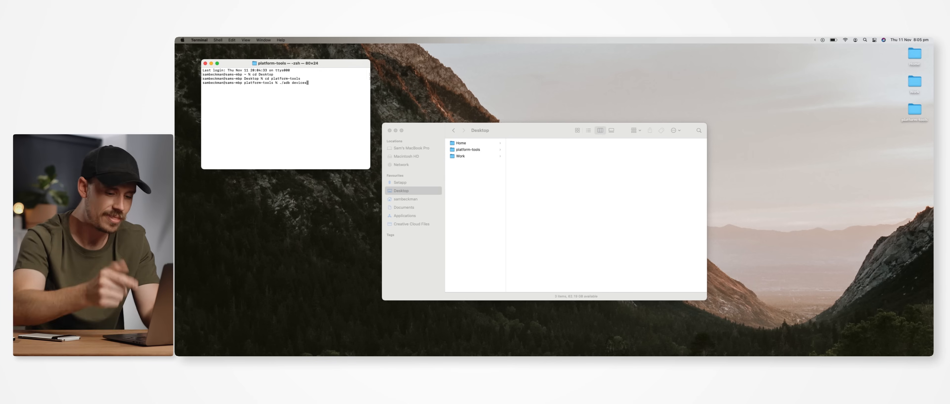
key(Return)
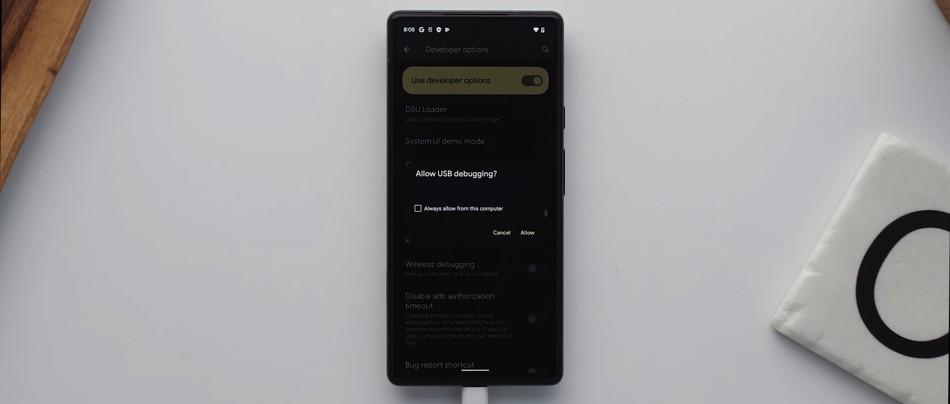
Allow USB debugging from this computer on the phone's prompt
click(526, 233)
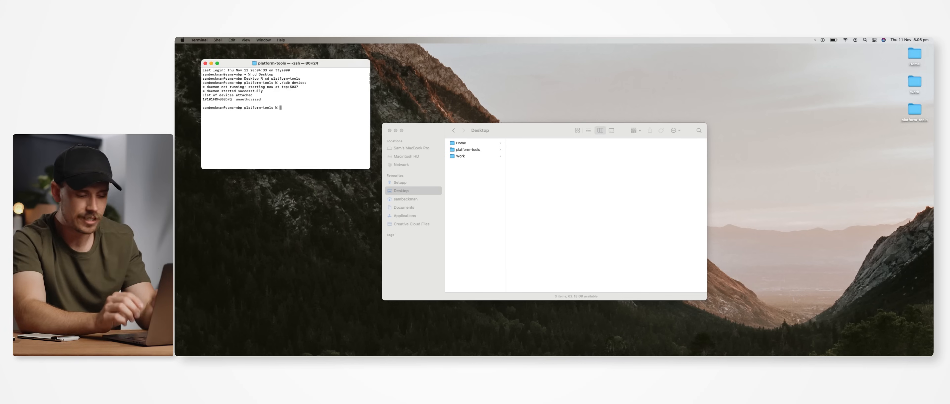
Run './adb reboot' into the bootloader, then enter './fastboot flashing unlock'
text(./adb)
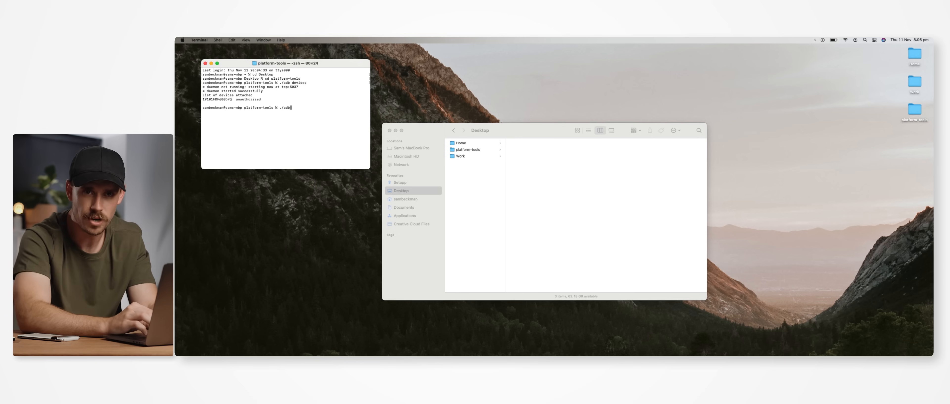
text(reboot bootloader)
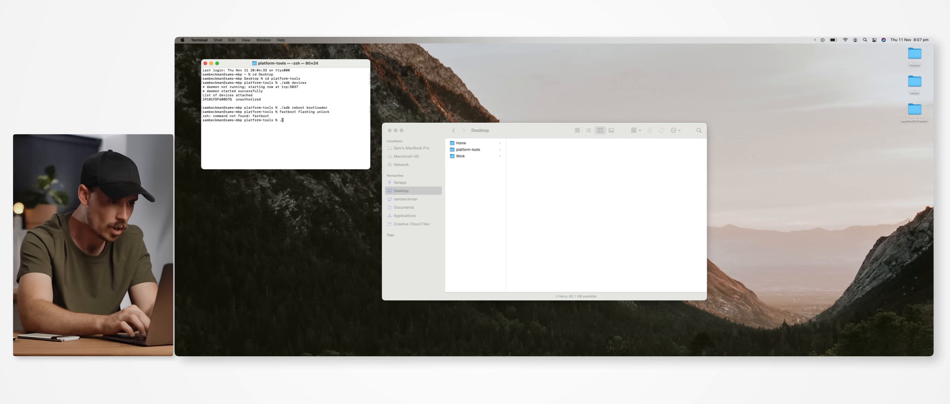
text(./fastboot)
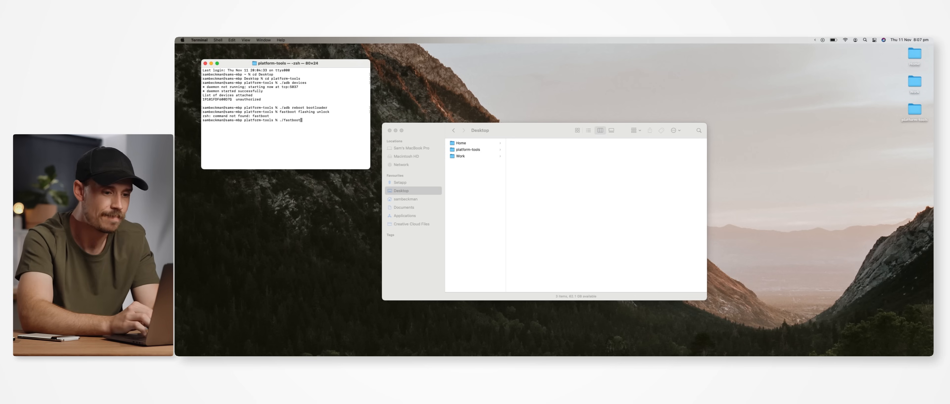
text(flashing)
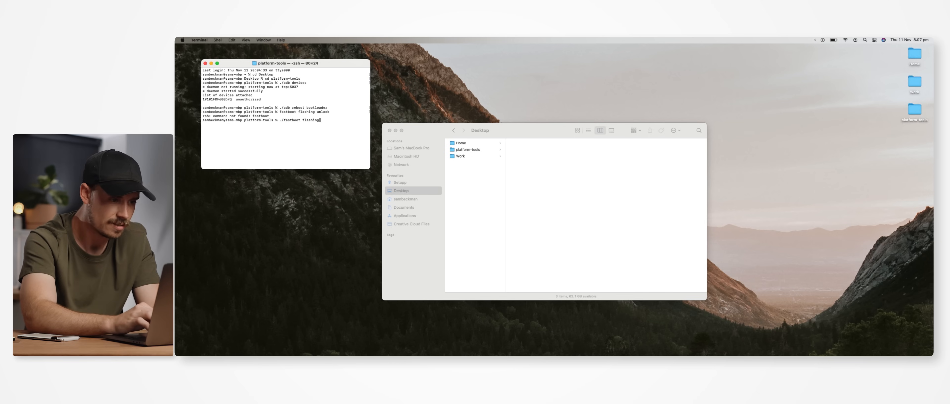
text(unlock)
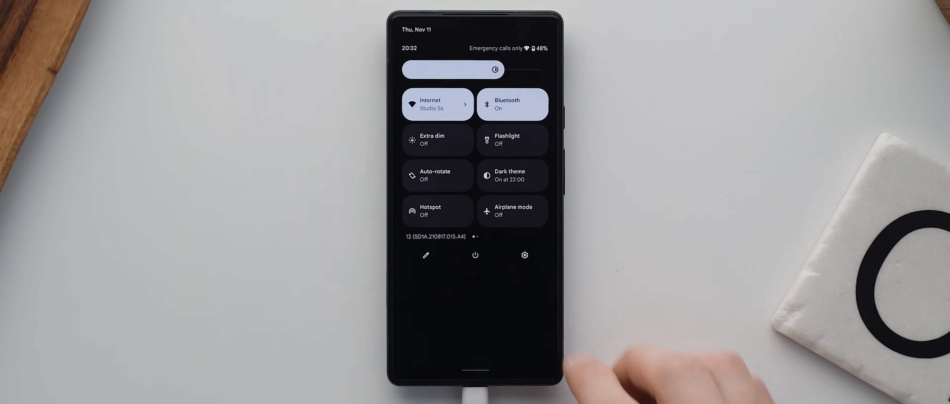
In Settings > System > Developer options, switch USB debugging on and confirm with OK
click(524, 255)
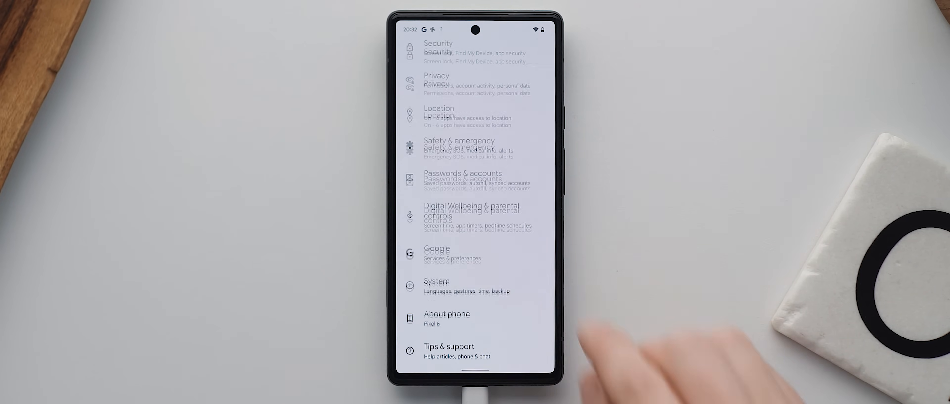
click(436, 286)
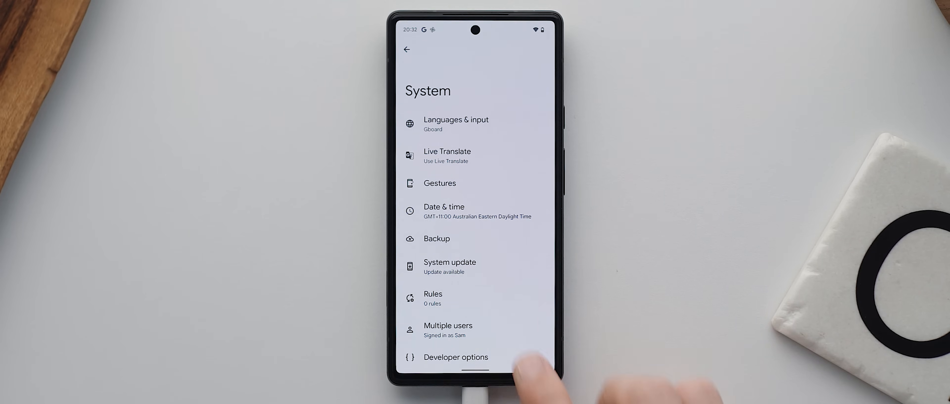
click(455, 356)
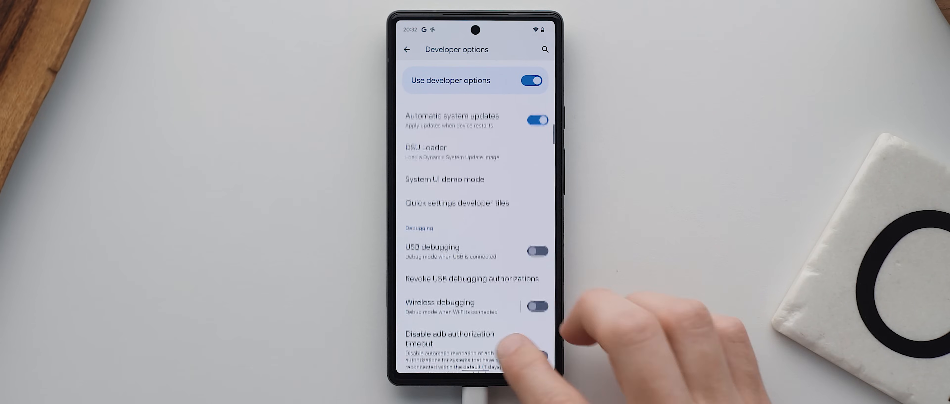
click(536, 251)
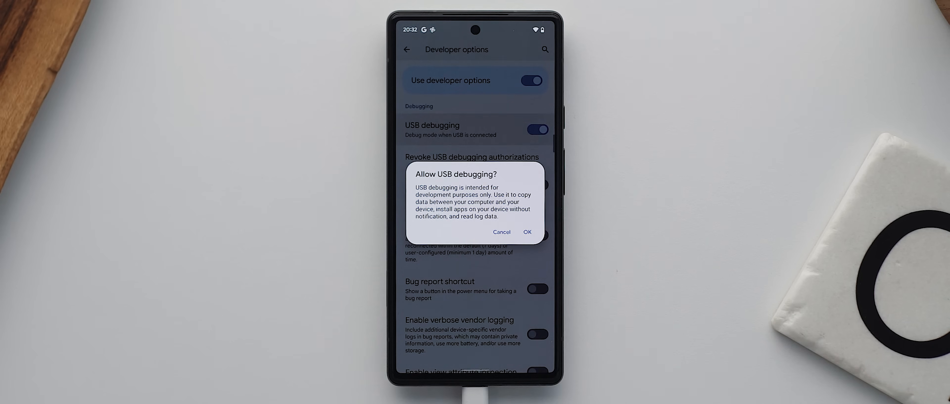
click(526, 232)
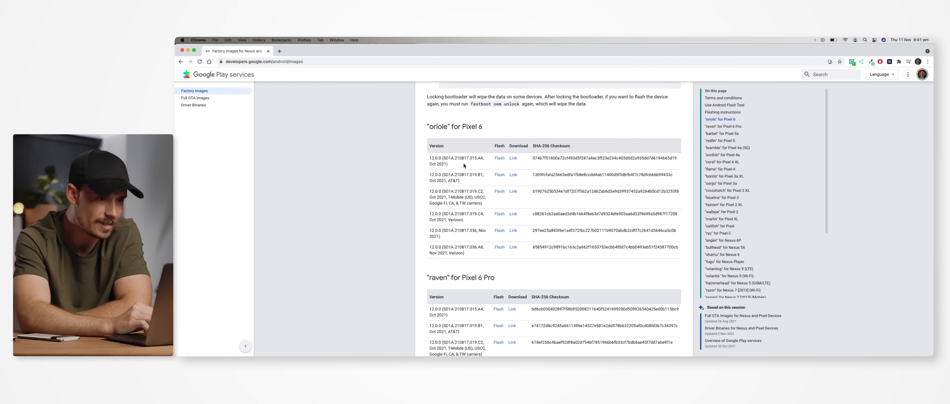
Download the oriole 12.0.0 (SD1A.210817.015.A4) factory image and open the finished zip
double_click(456, 161)
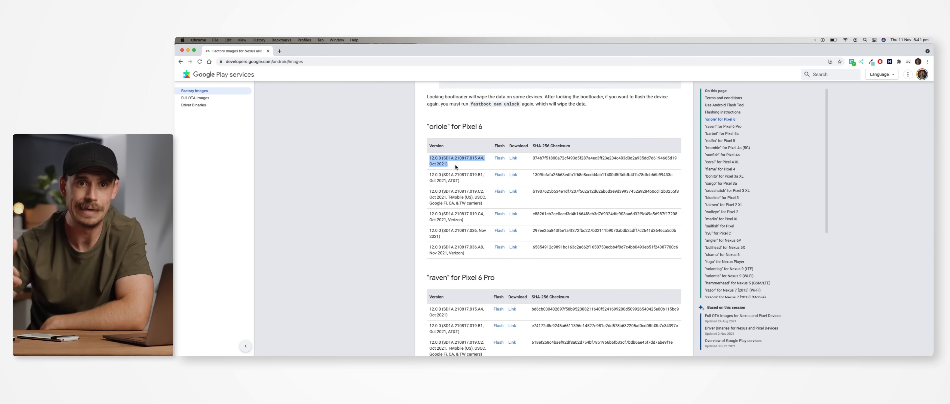
click(513, 158)
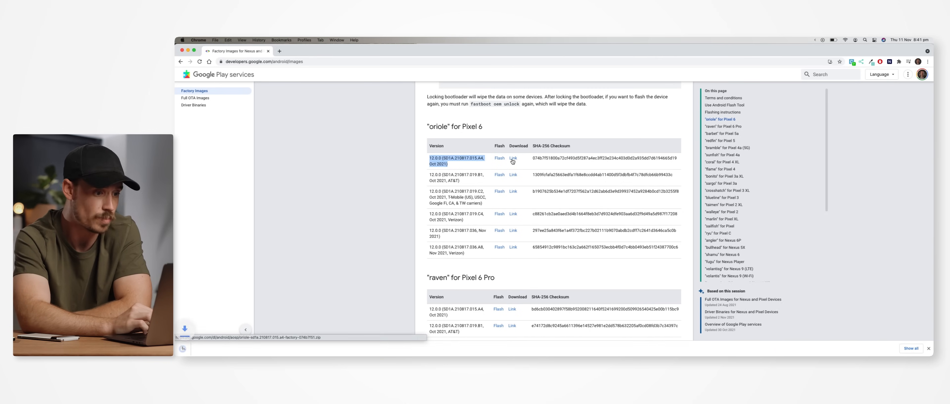
click(513, 158)
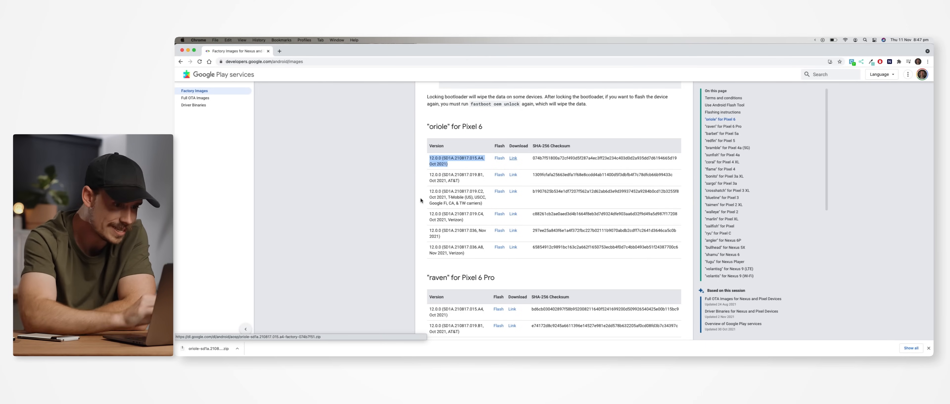
click(215, 348)
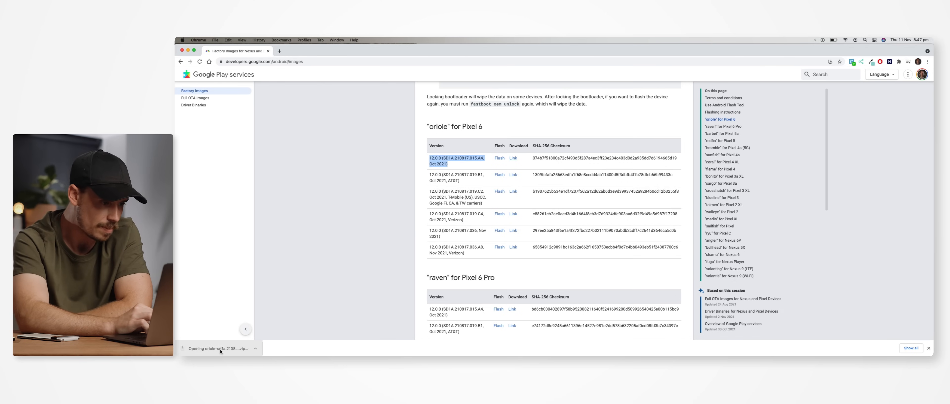
Extract the inner image-oriole zip in Downloads and drag vbmeta.img out of the image folder
click(218, 349)
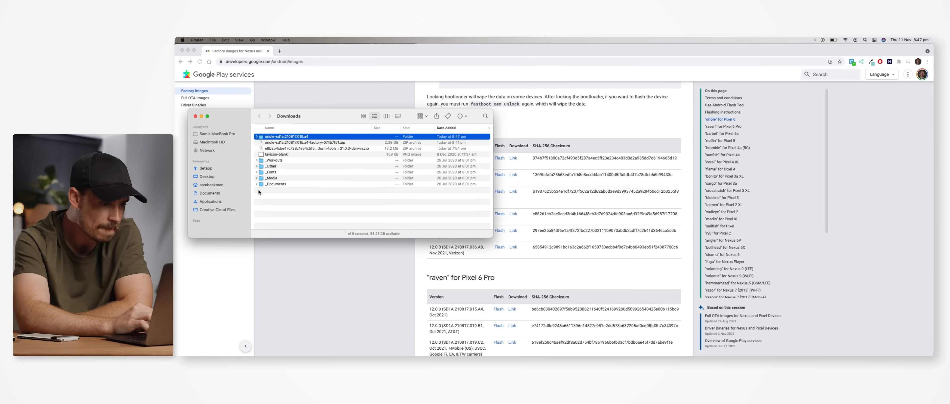
double_click(287, 136)
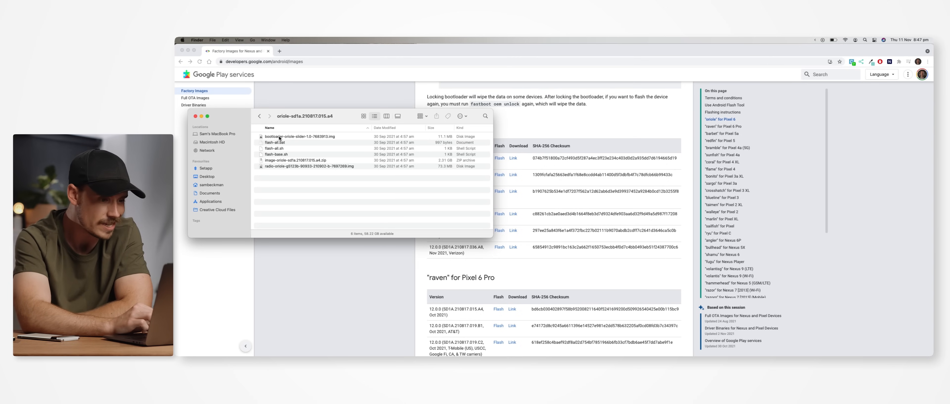
click(315, 160)
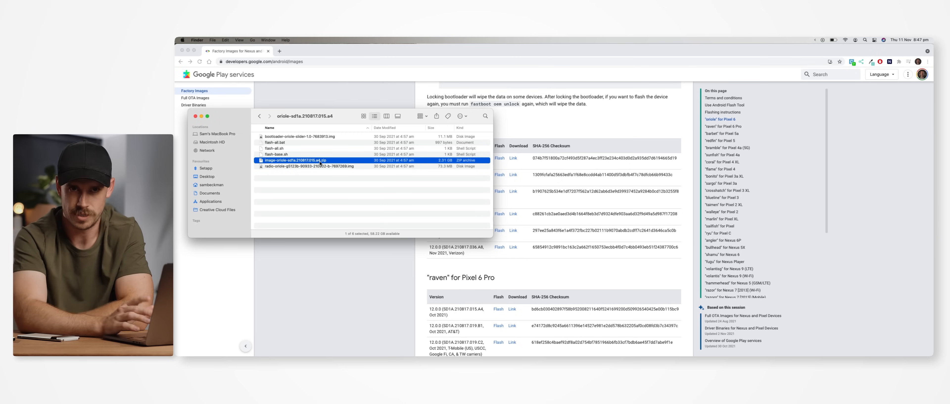
double_click(296, 160)
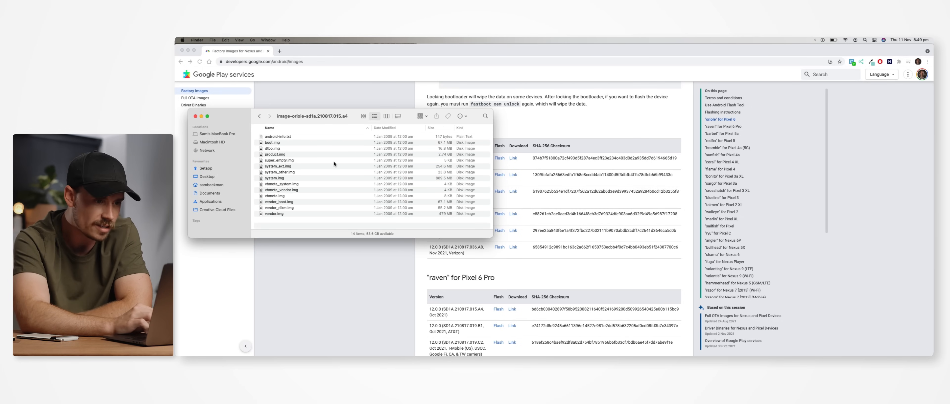
click(272, 142)
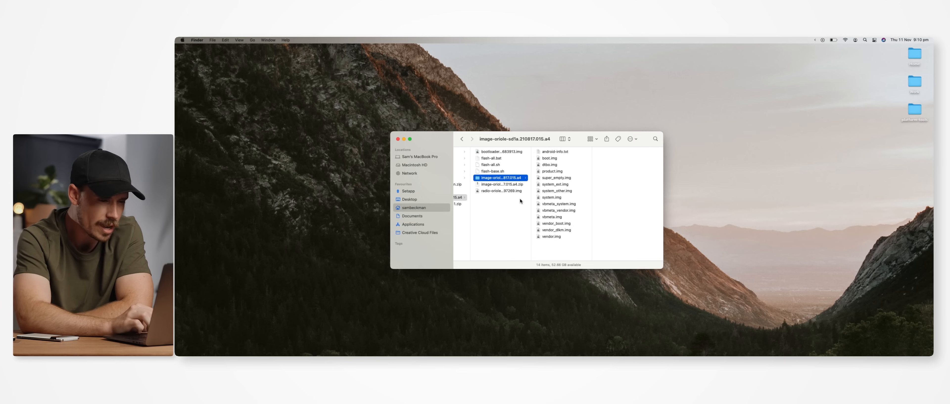
click(551, 217)
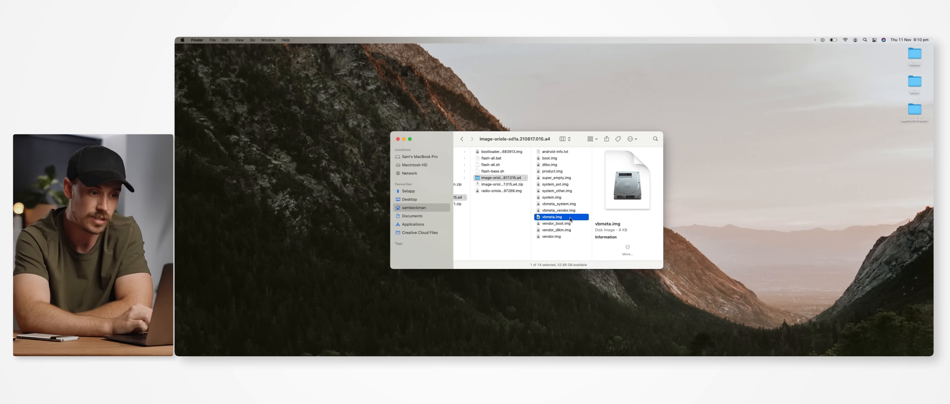
drag(551, 217, 761, 154)
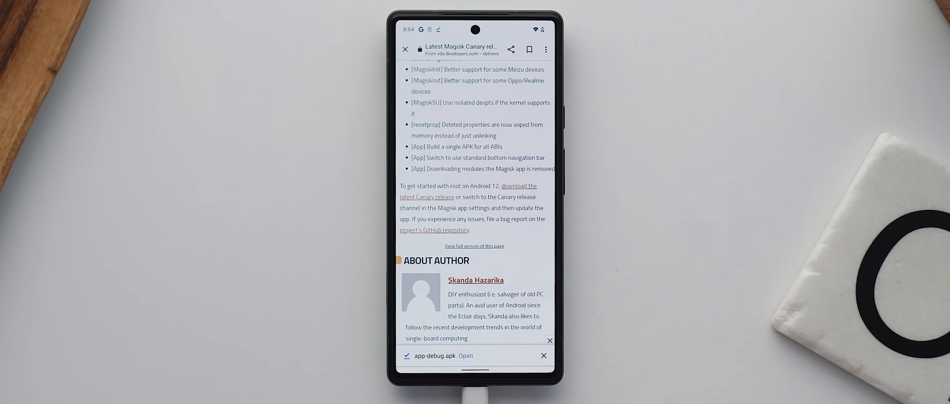
Install the Magisk app-debug.apk on the phone and start the Magisk install
click(465, 356)
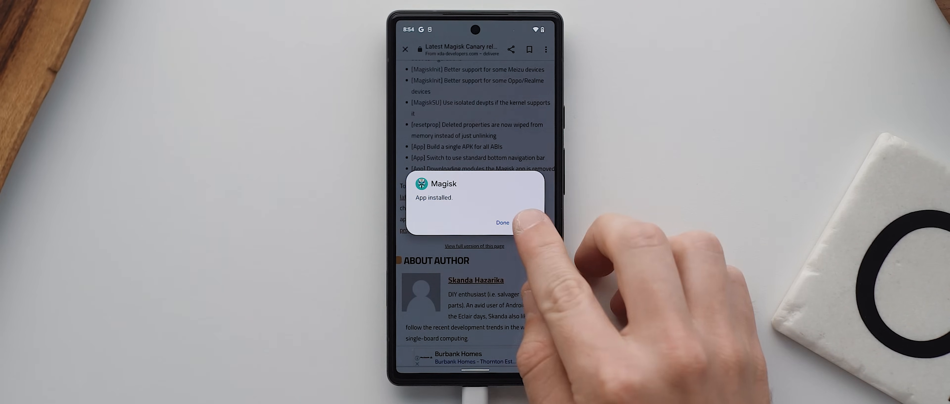
click(502, 223)
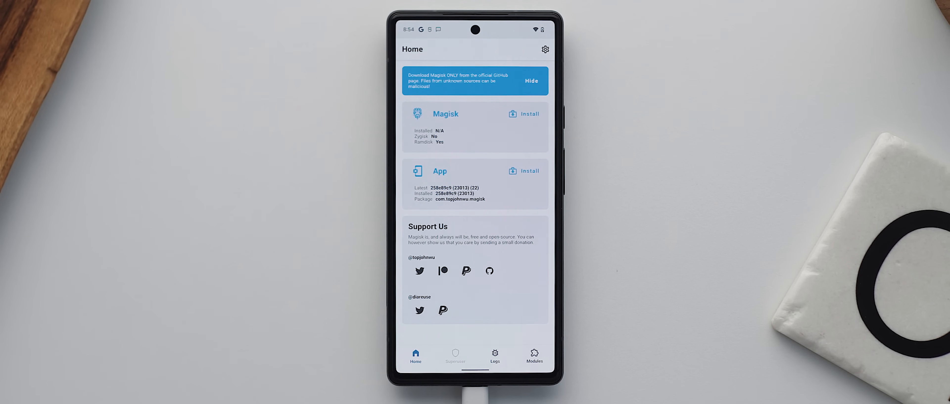
click(528, 114)
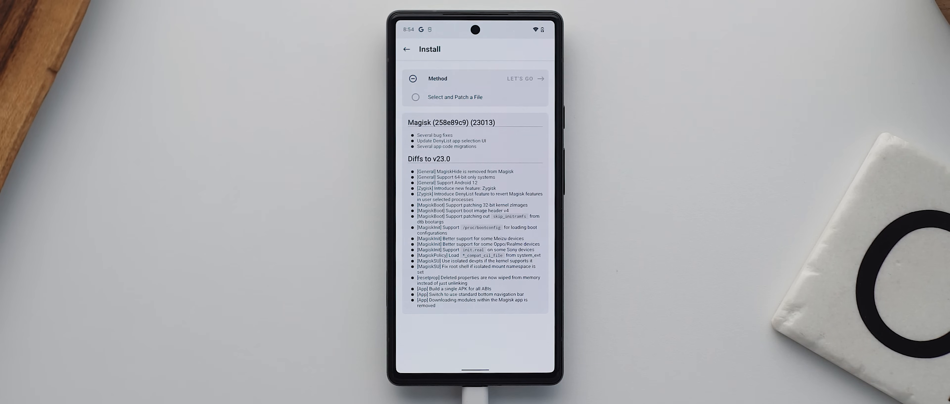
Patch boot.img with Magisk and copy the patched image into platform-tools on the Mac
click(415, 97)
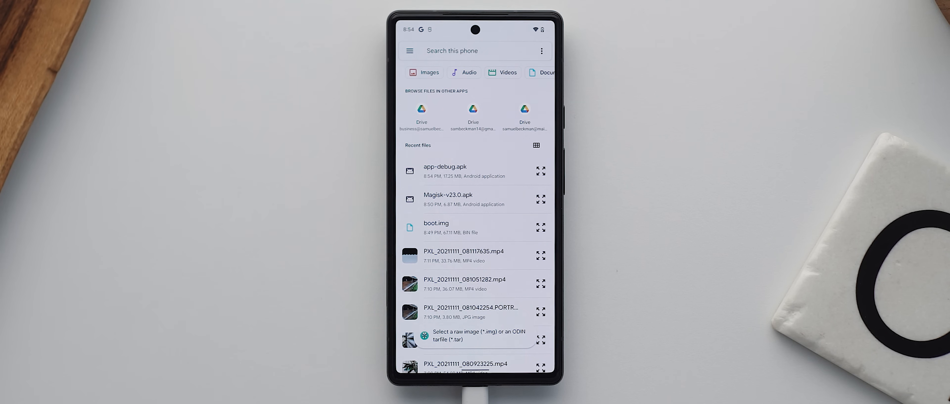
click(447, 199)
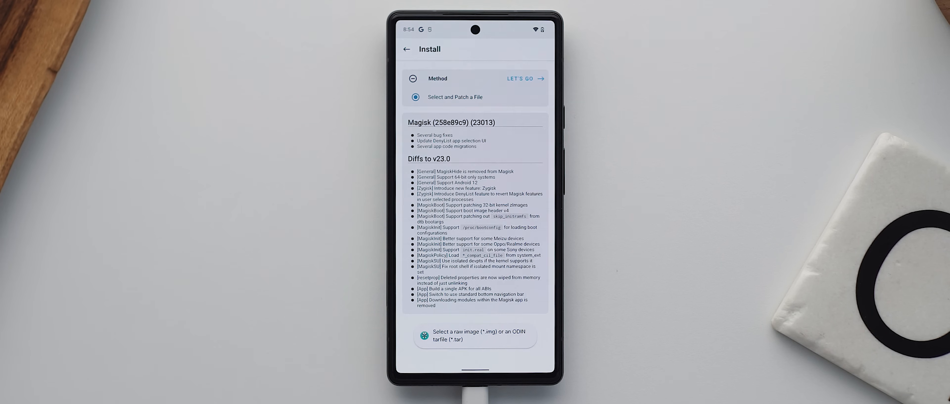
click(521, 79)
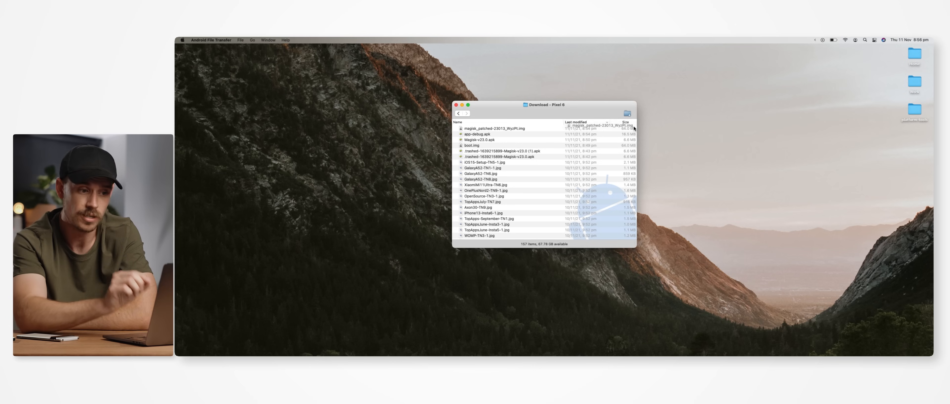
drag(494, 127, 914, 110)
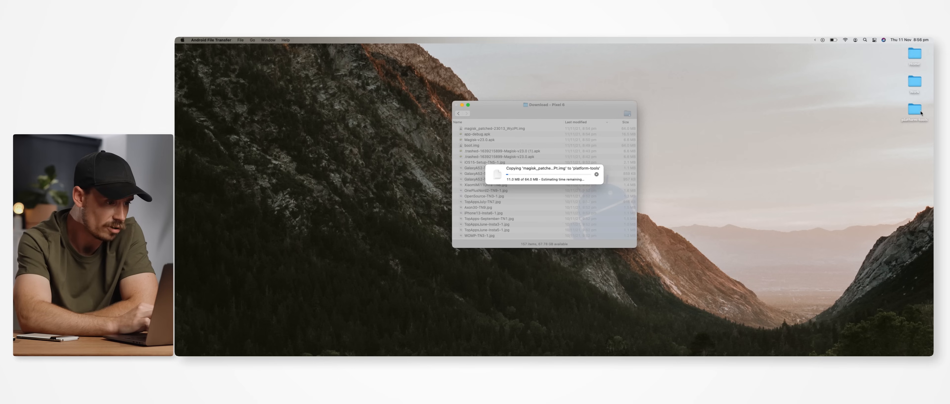
text(terminal)
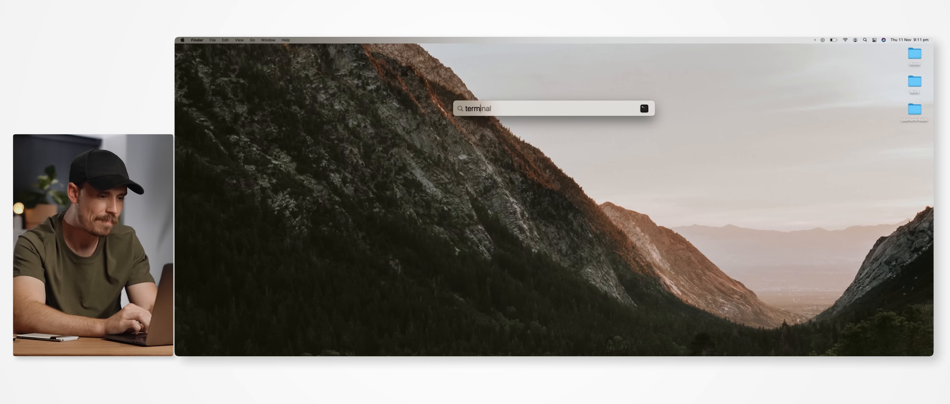
In Terminal, run './adb reboot bootloader' and begin the './fastboot' command
key(Return)
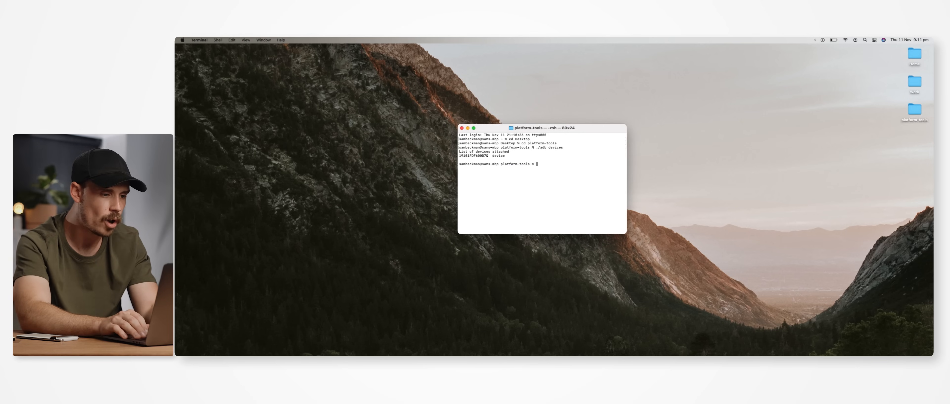
text(./adb)
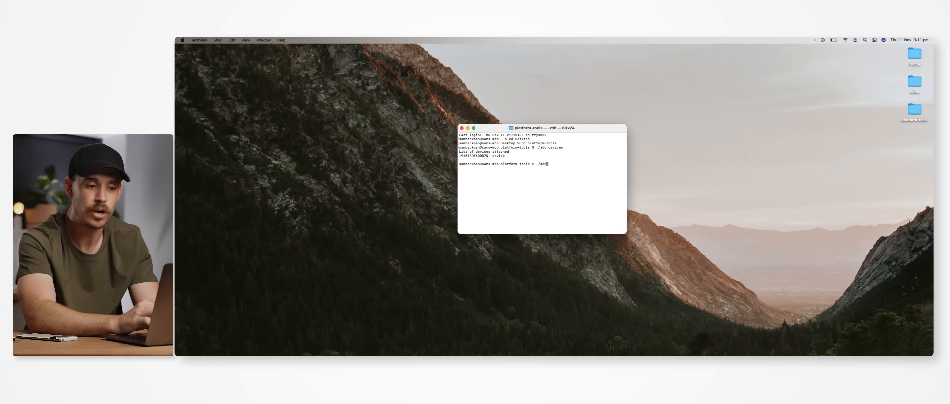
text(reboot bootloader)
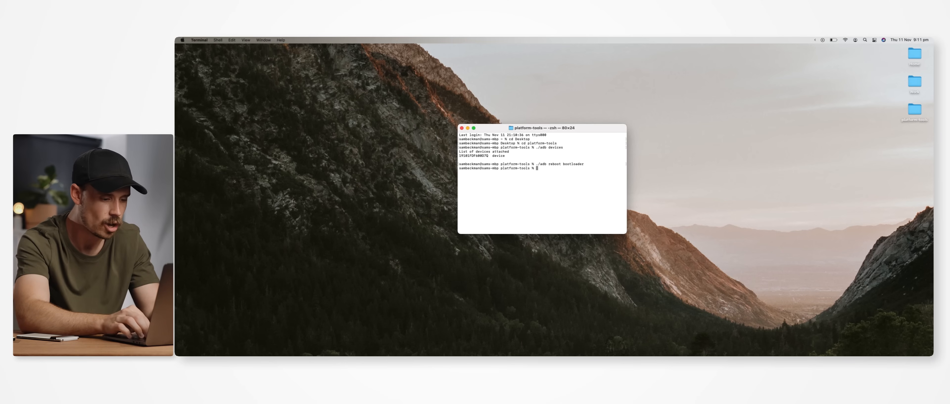
text(./fastboot)
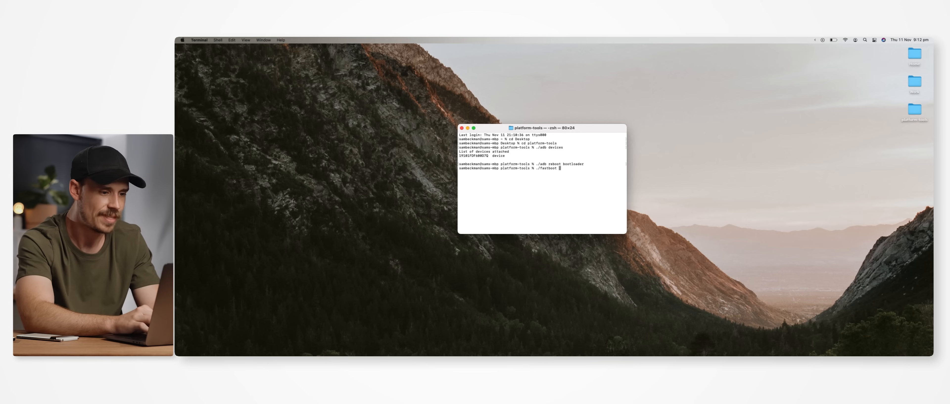
Flash vbmeta.img with --disable-verity --disable-verification, then begin the ./fastboot boot-flash command
text(flash)
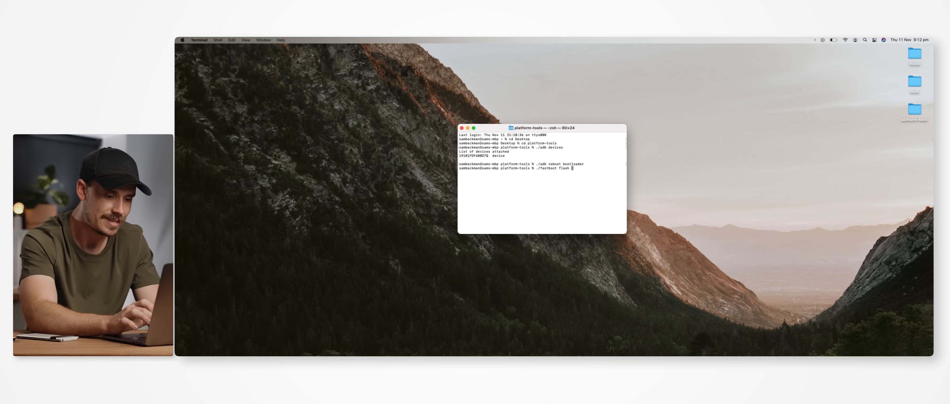
text(--disable-verity)
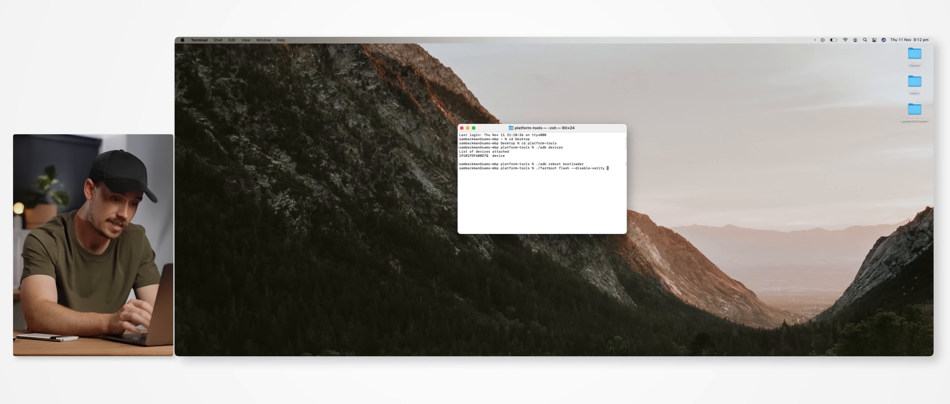
text(--disable-verification)
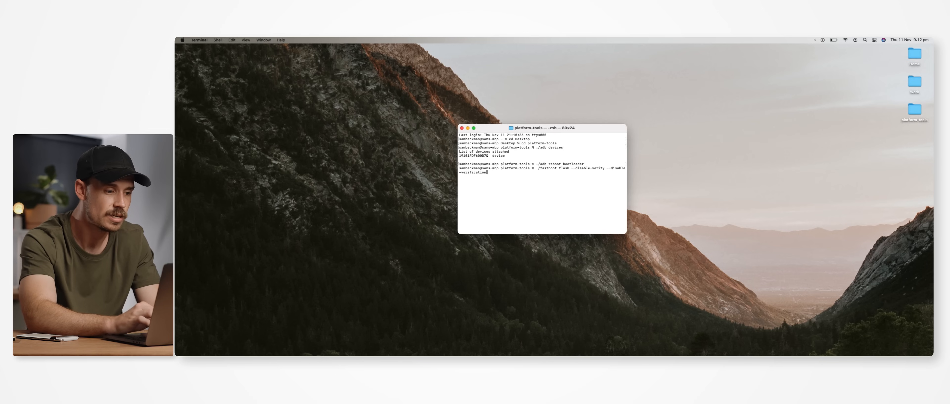
text(vbmeta)
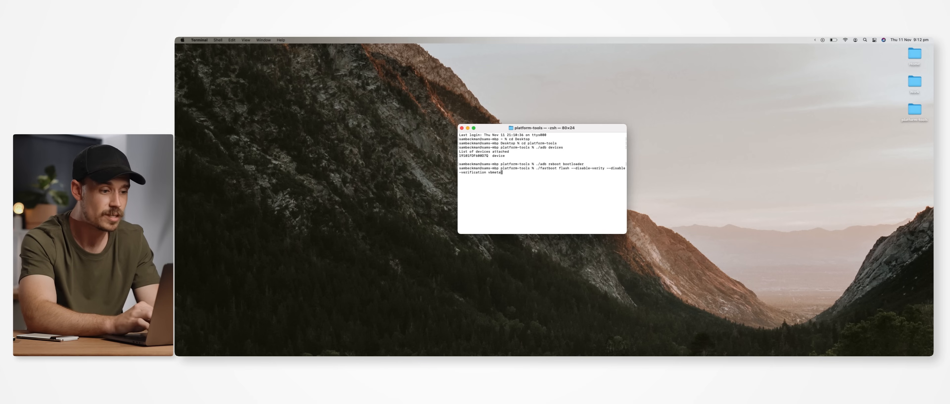
text(vbmeta.)
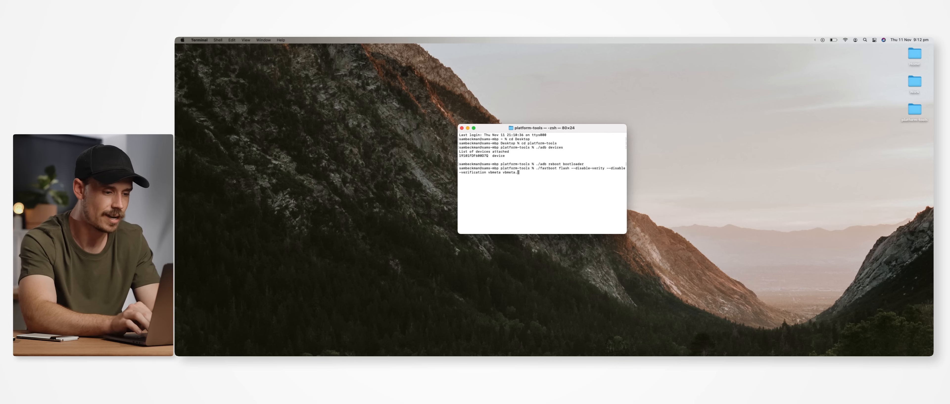
text(.img)
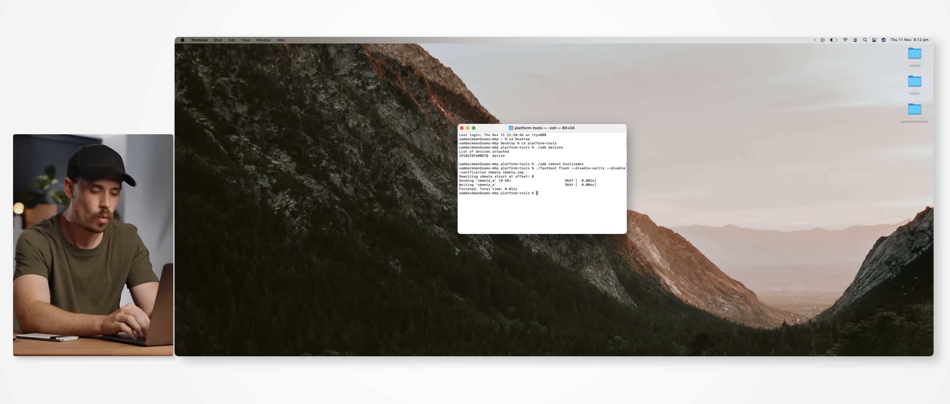
text(./fastboot flash boot)
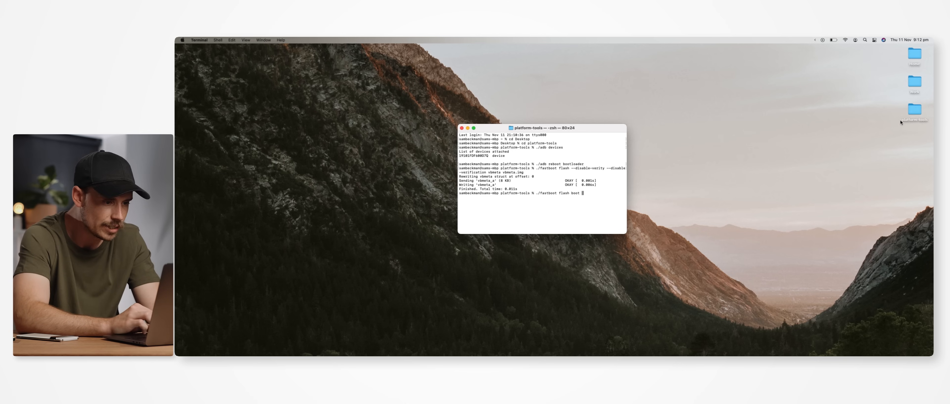
Point ./fastboot flash boot at the magisk_patched image from platform-tools and run it
double_click(915, 109)
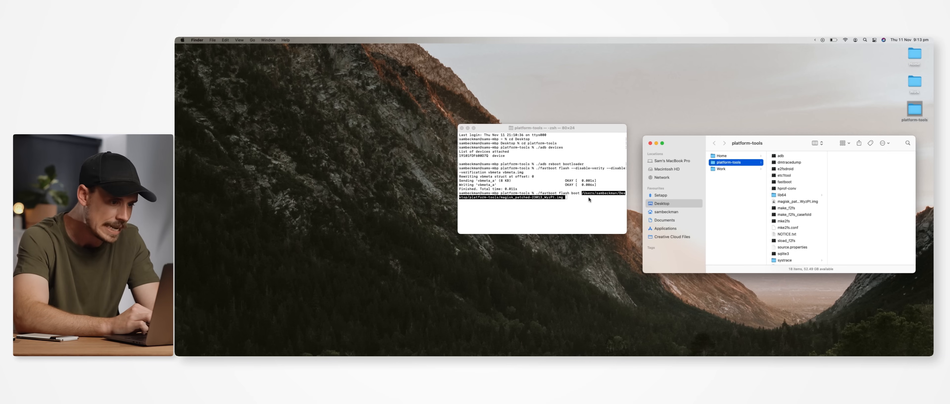
click(539, 206)
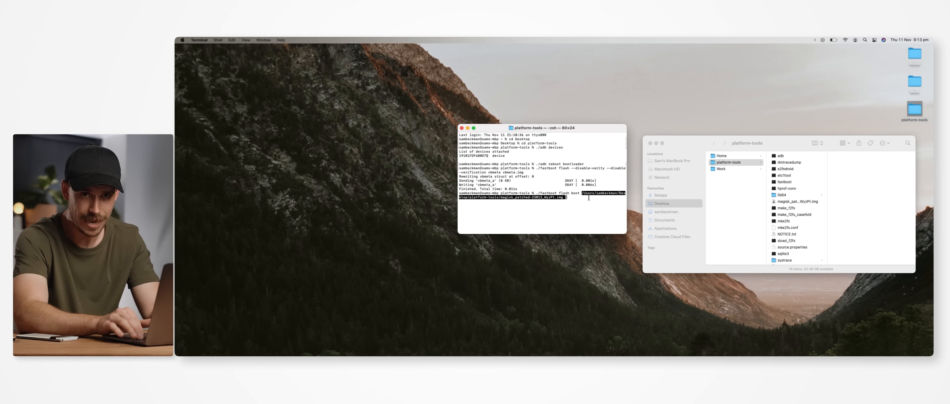
key(Return)
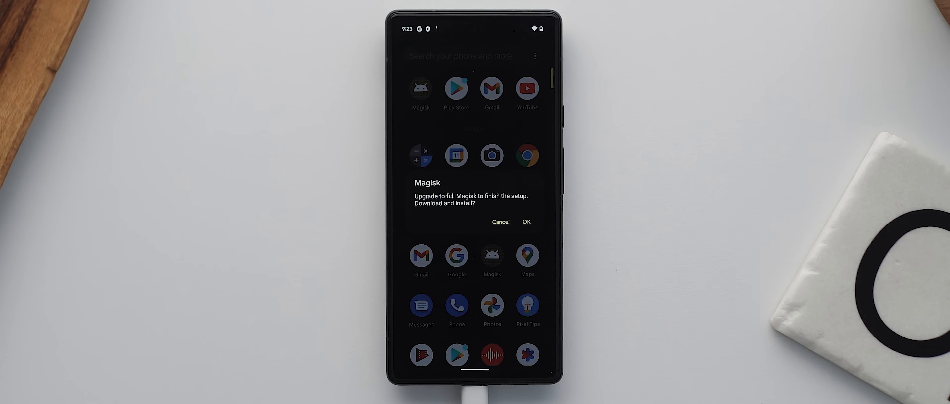
Accept 'Upgrade to full Magisk' and confirm 'Requires Additional Setup' to reboot the Pixel
click(526, 222)
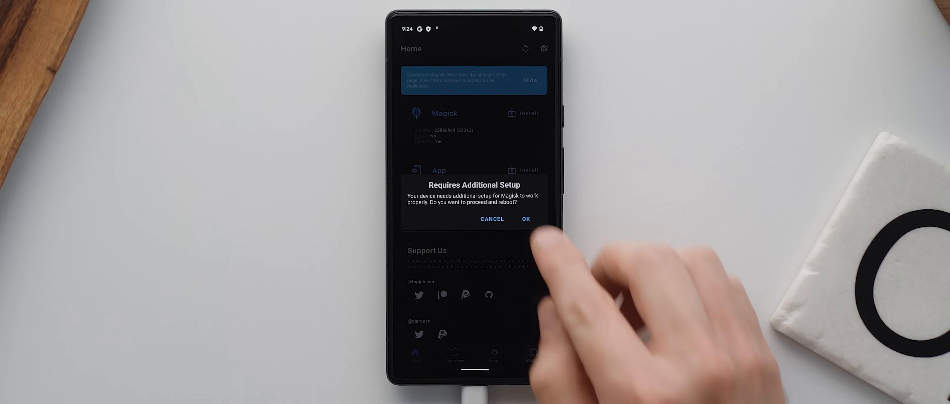
click(525, 219)
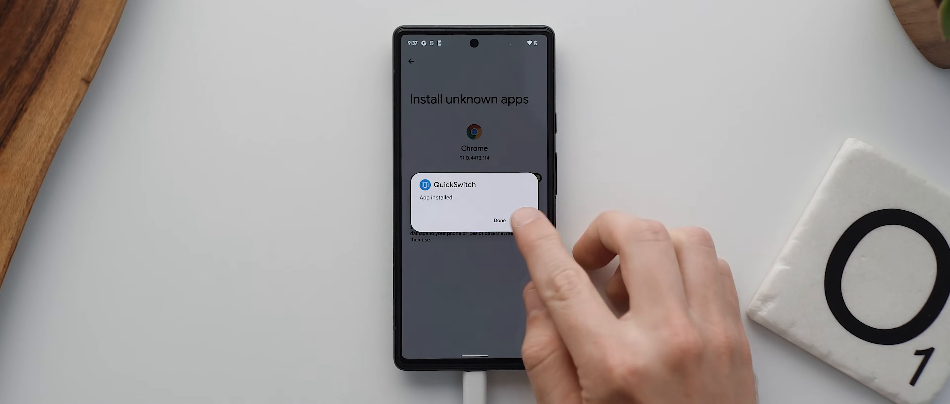
Finish QuickSwitch install, grant Superuser, and confirm Lawnchair 12.0 Alpha 3 as recents provider
click(498, 220)
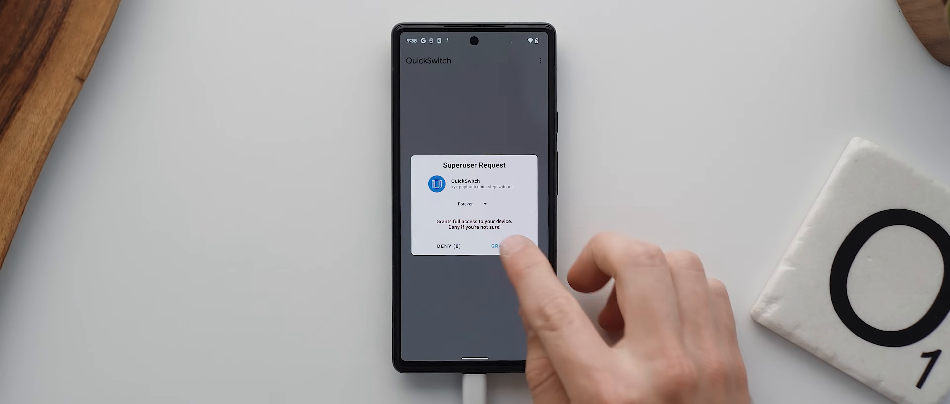
click(499, 246)
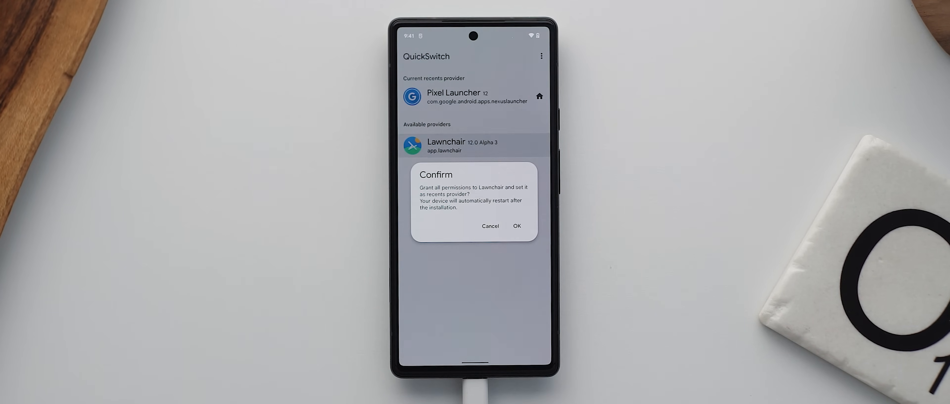
click(516, 226)
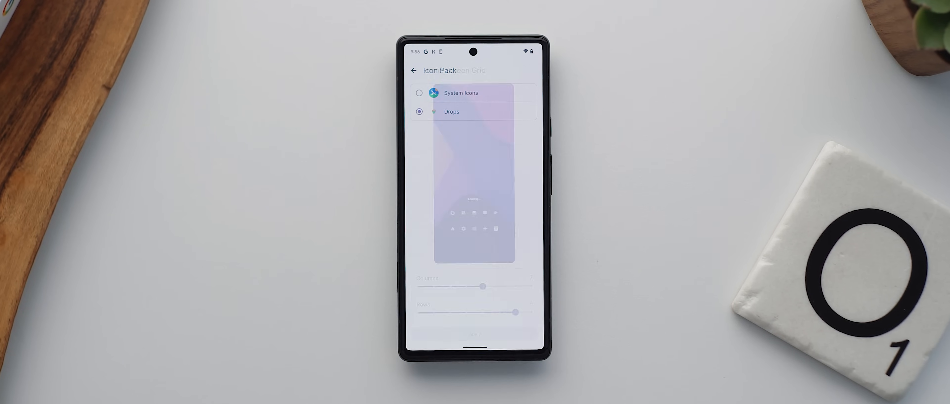
Apply a 7-column by 9-row Home Screen Grid in Lawnchair and return to the home screen
click(413, 69)
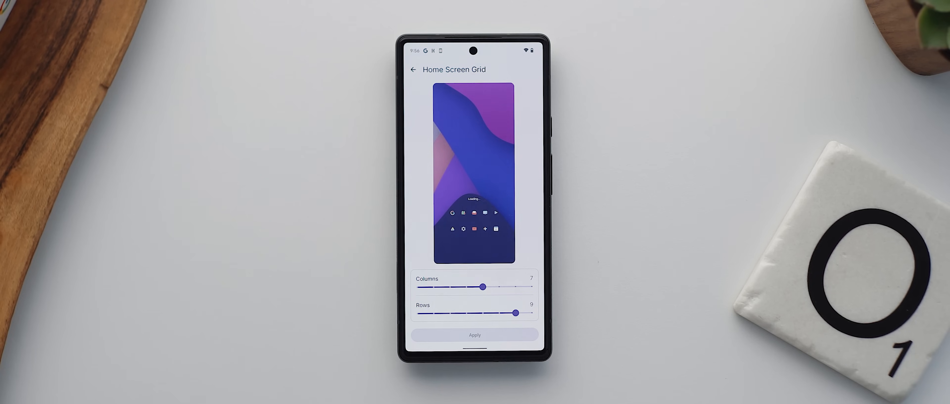
click(413, 68)
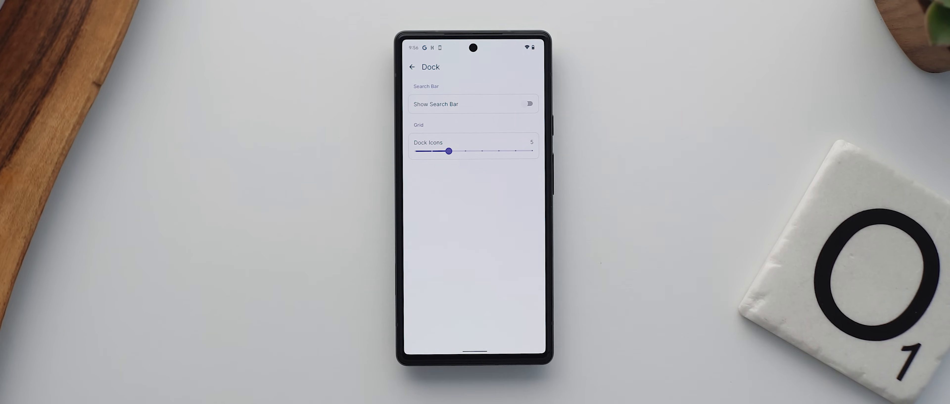
click(412, 67)
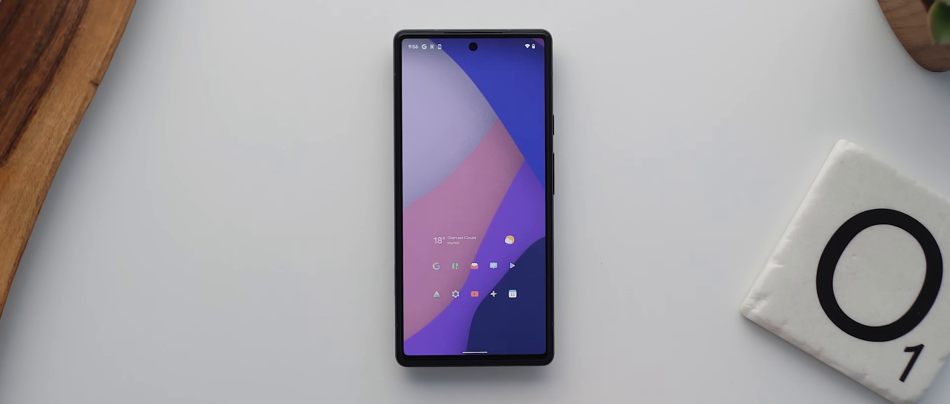